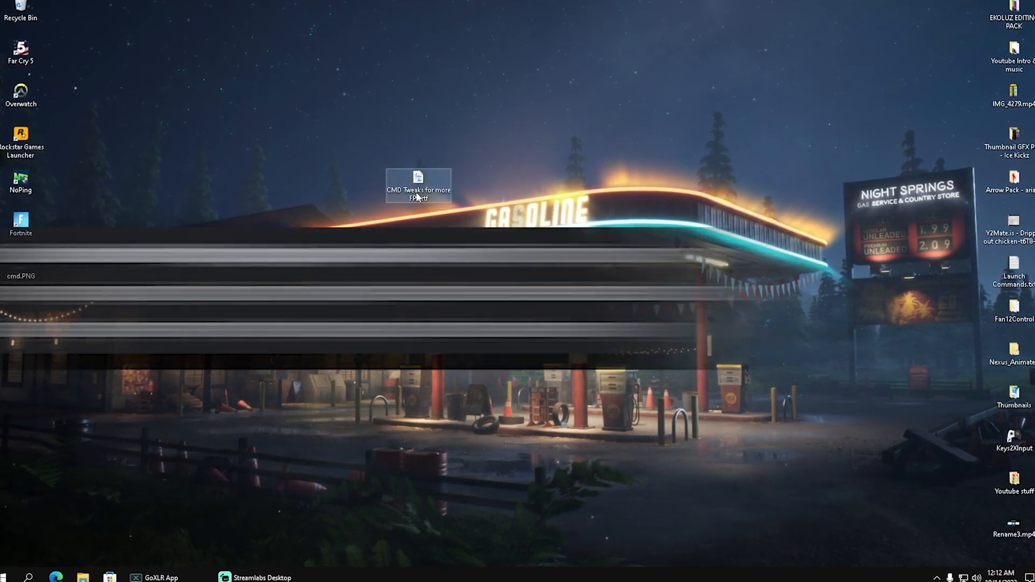
- Open the 'CMD Tweaks for more FPS.rtf' notes and launch Command Prompt as administrator
double_click(418, 181)
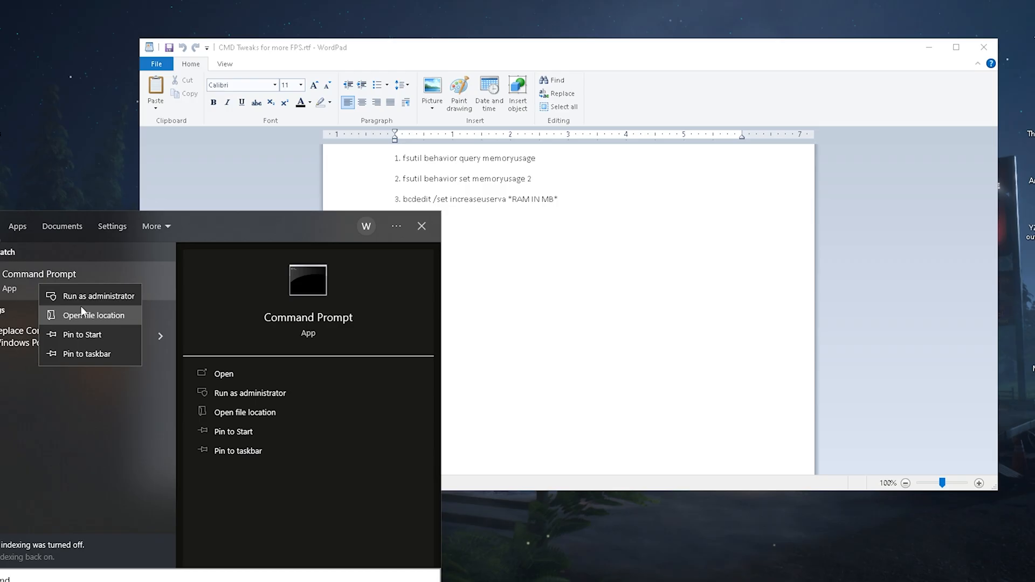
left_click(98, 296)
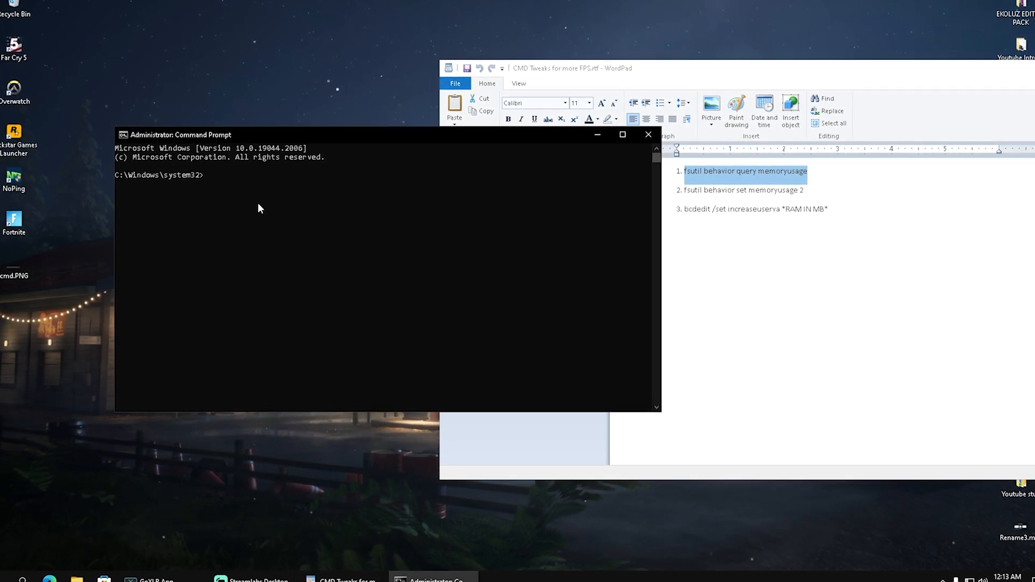
- Run 'fsutil behavior query memoryusage', reporting MemoryUsage = 1, then run the next pasted command
key("Return")
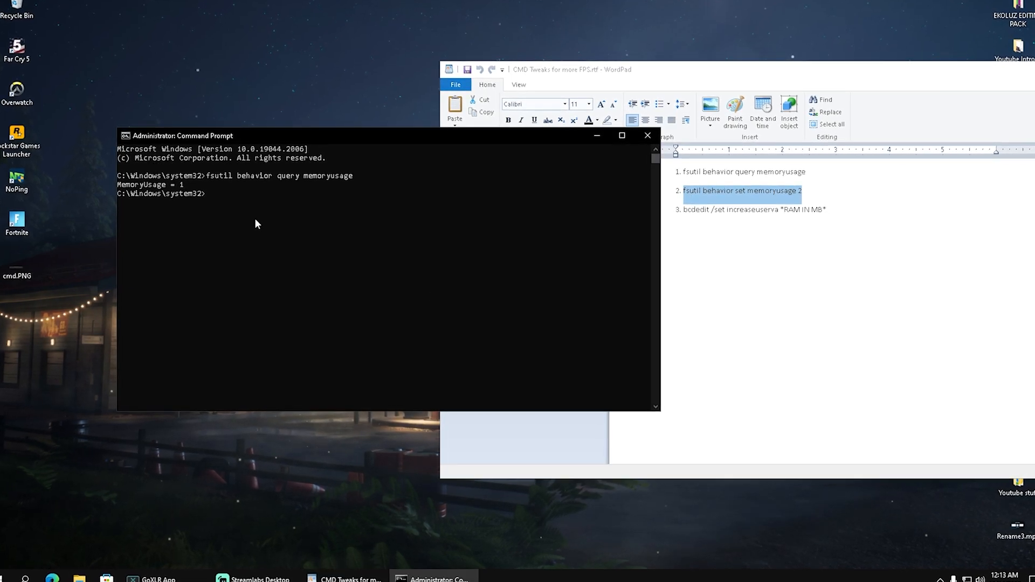
key("Return")
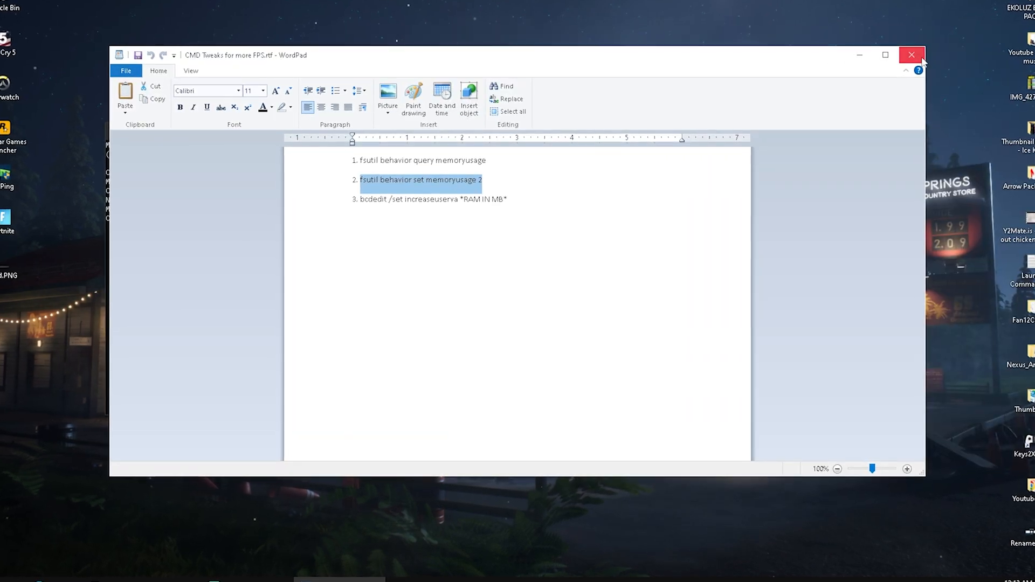
- Close WordPad, relaunch cmd as administrator and enter 'bcdedit /set increaseuserva *RAM IN MB*'
left_click(912, 55)
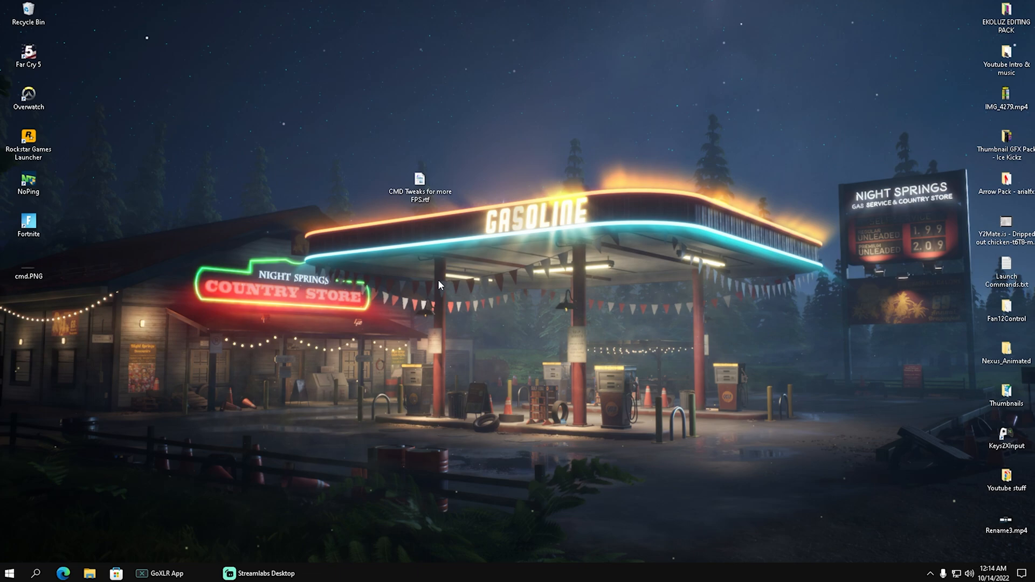
type("cmd")
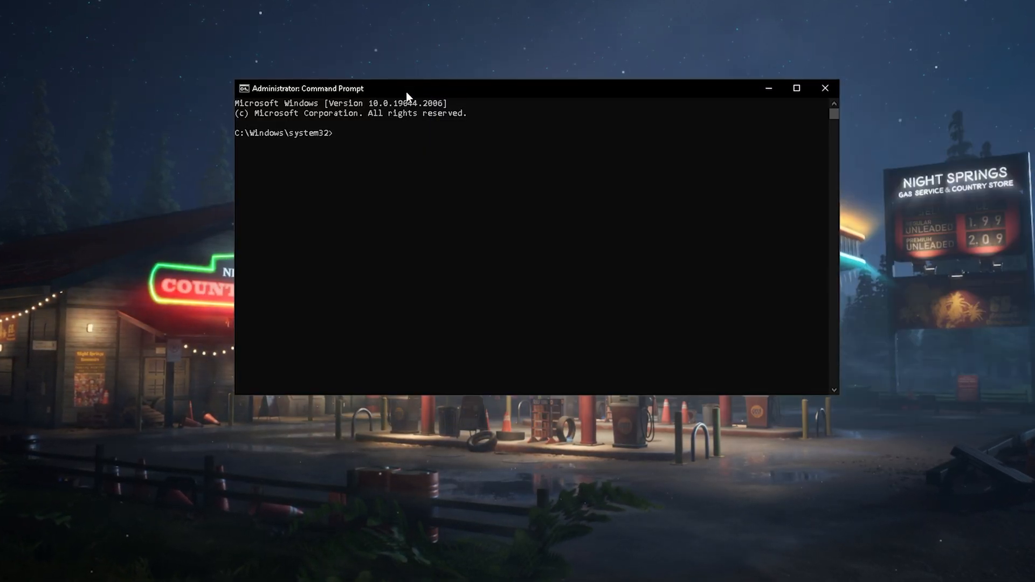
type("bcdedit /set increaseuserva *RAM IN MB*")
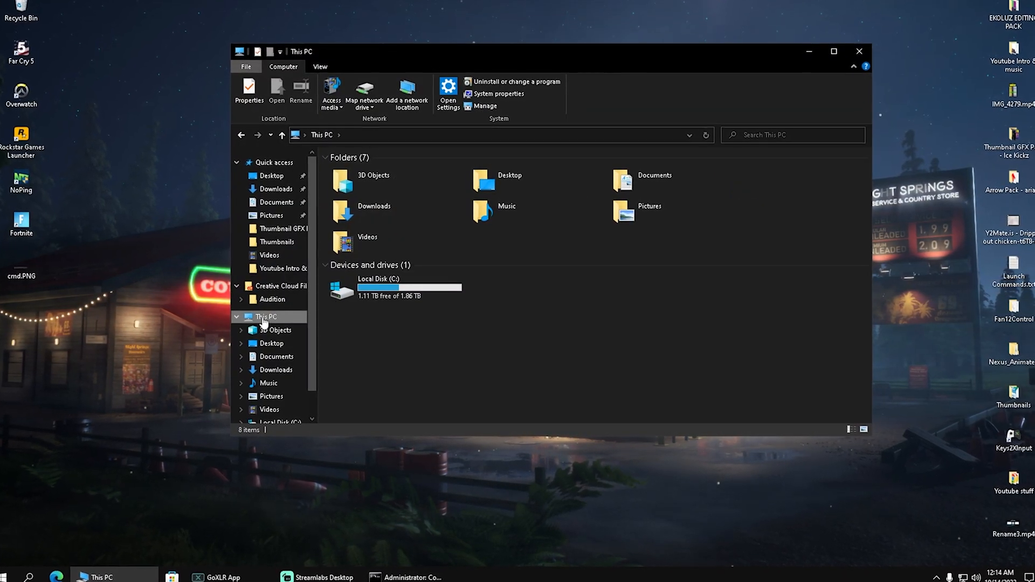
- Show This PC in File Explorer with its folders and Local Disk (C:)
left_click(448, 89)
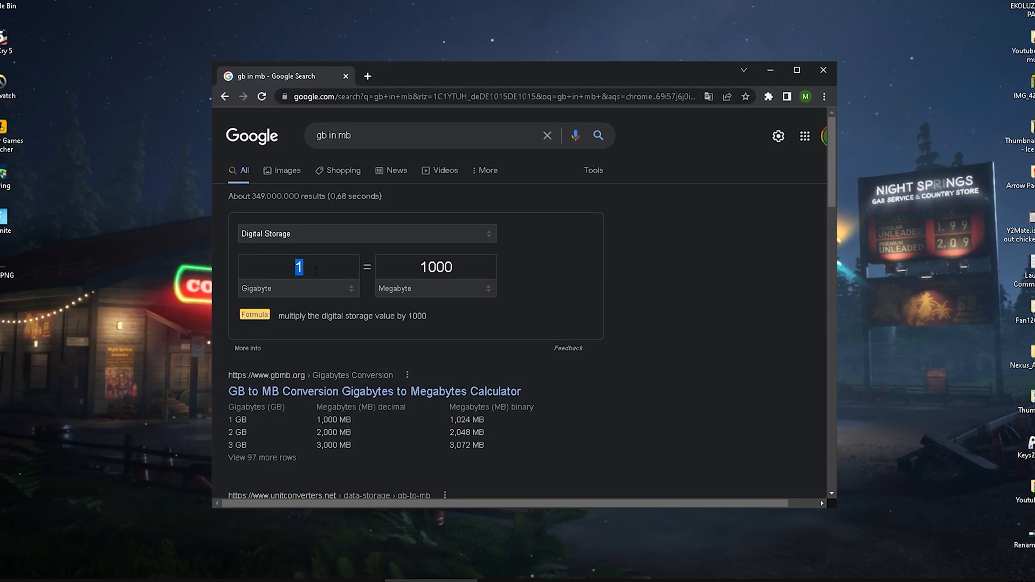
- Enter 32 gigabytes in Google's 'gb in mb' converter to get the value in megabytes
type("32")
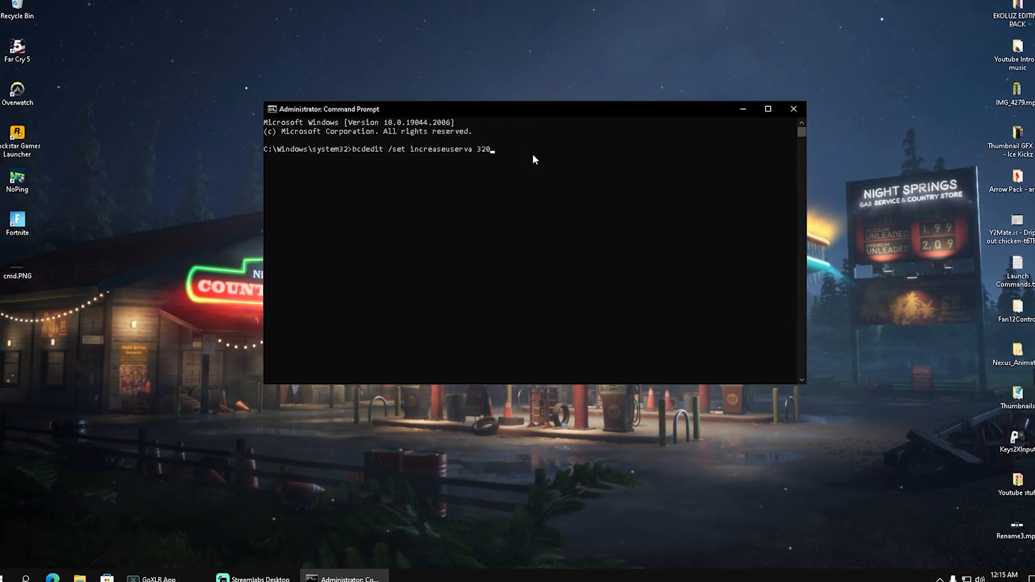
- Complete the command as 'bcdedit /set increaseuserva 32000' in the admin Command Prompt
type("00")
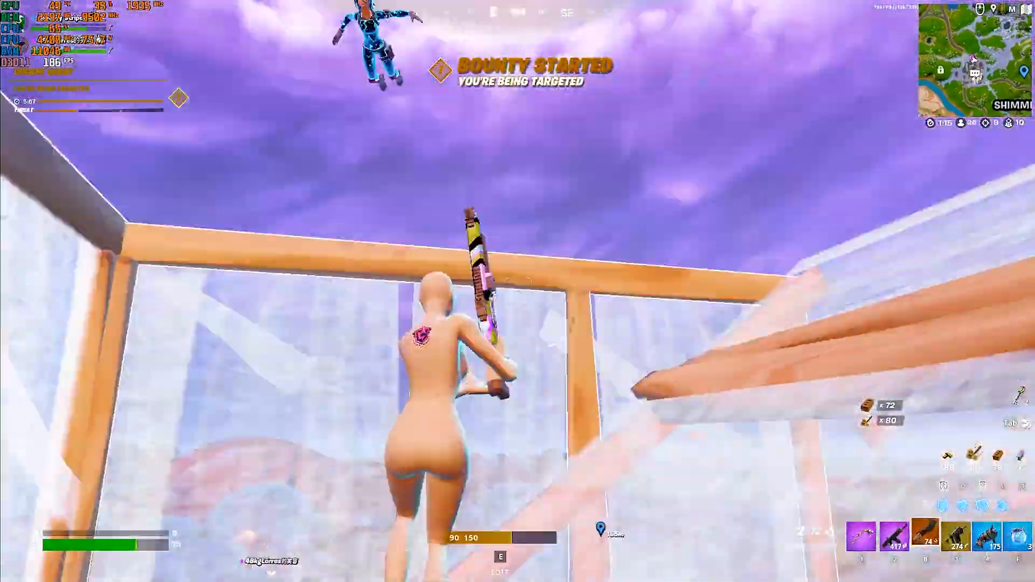
left_click(518, 291)
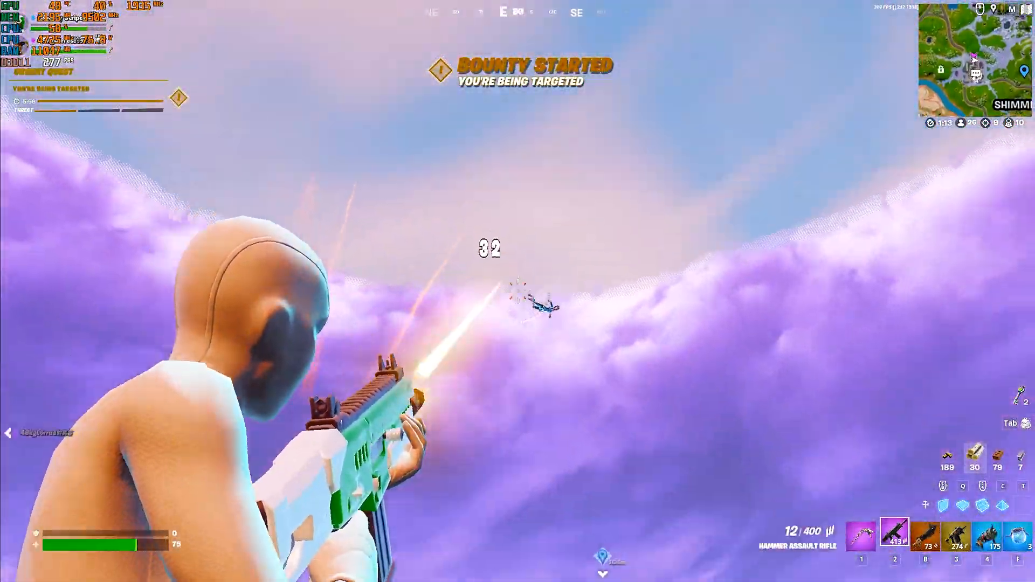